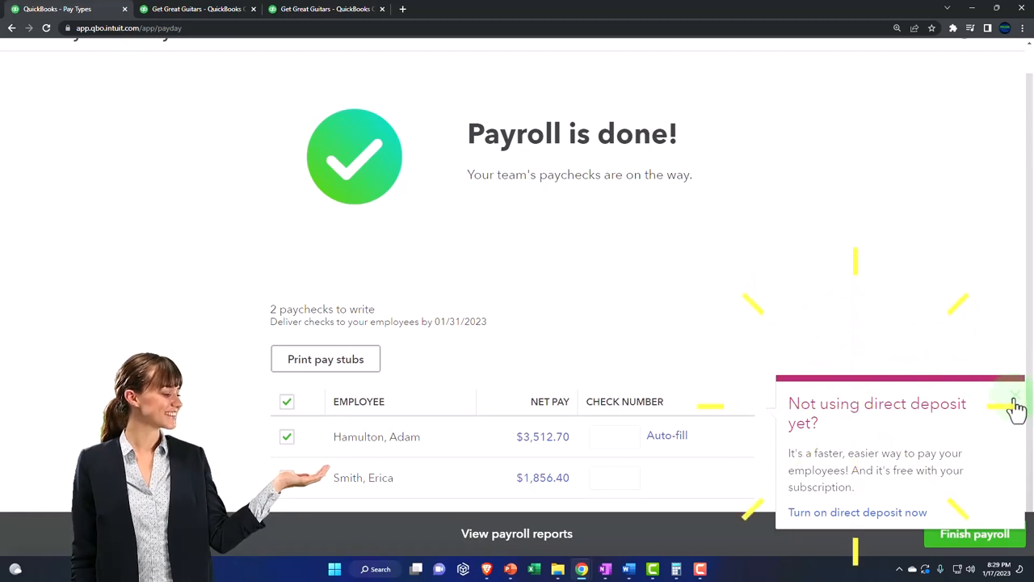
- Dismiss the 'Not using direct deposit yet?' suggestion on the Payroll is done page
{"action": "left_click", "coordinate": [1017, 407]}
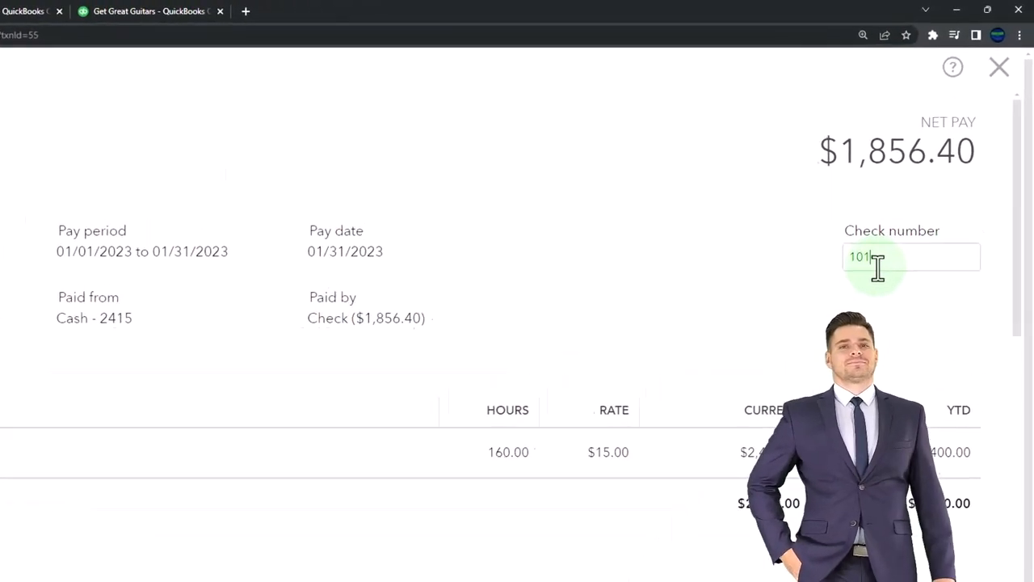
{"action": "left_click", "coordinate": [38, 421]}
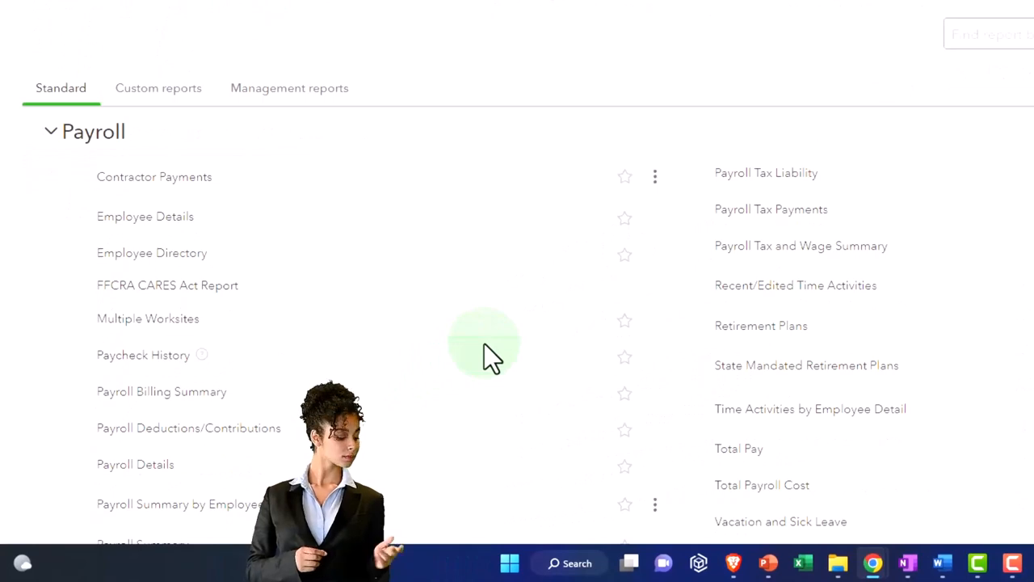
- Open the Payroll Details report showing Hamilton and Smith's January 2023 paychecks
{"action": "left_click", "coordinate": [136, 464]}
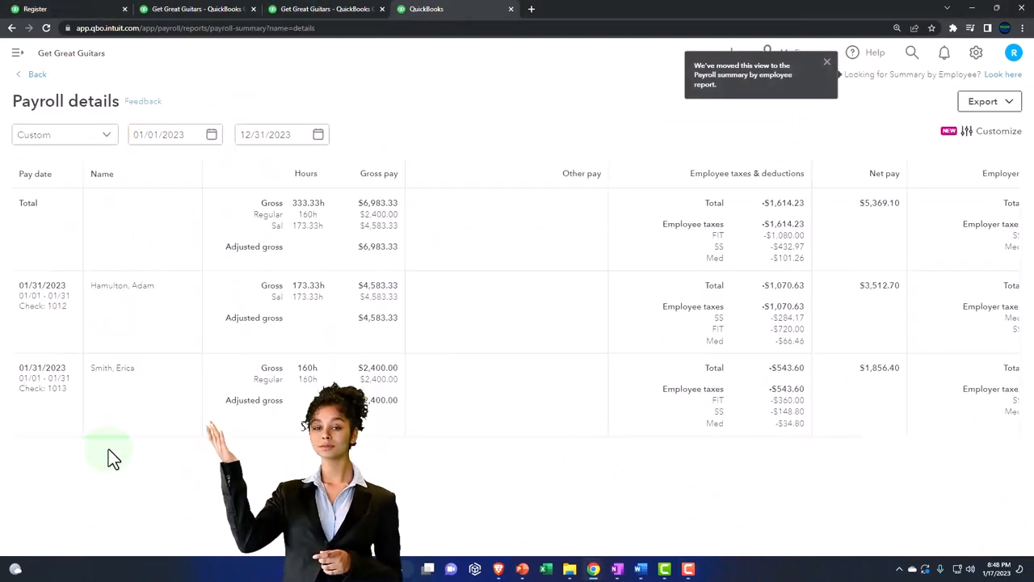